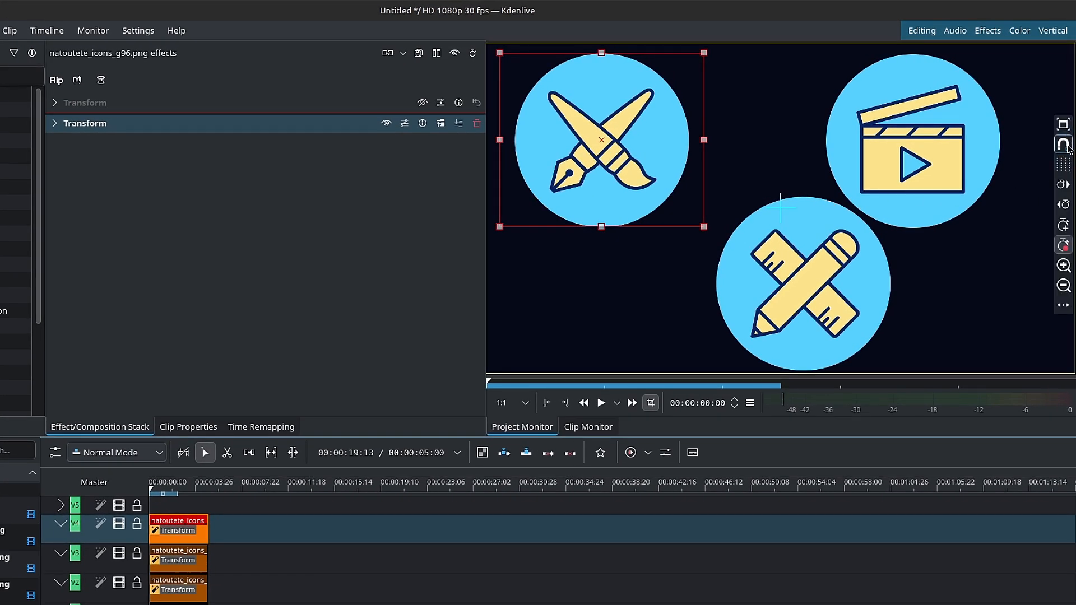
Show the monitor grid and nudge the pen-and-brush icon slightly right and down to snap it
{"action": "left_click", "coordinate": [1063, 145]}
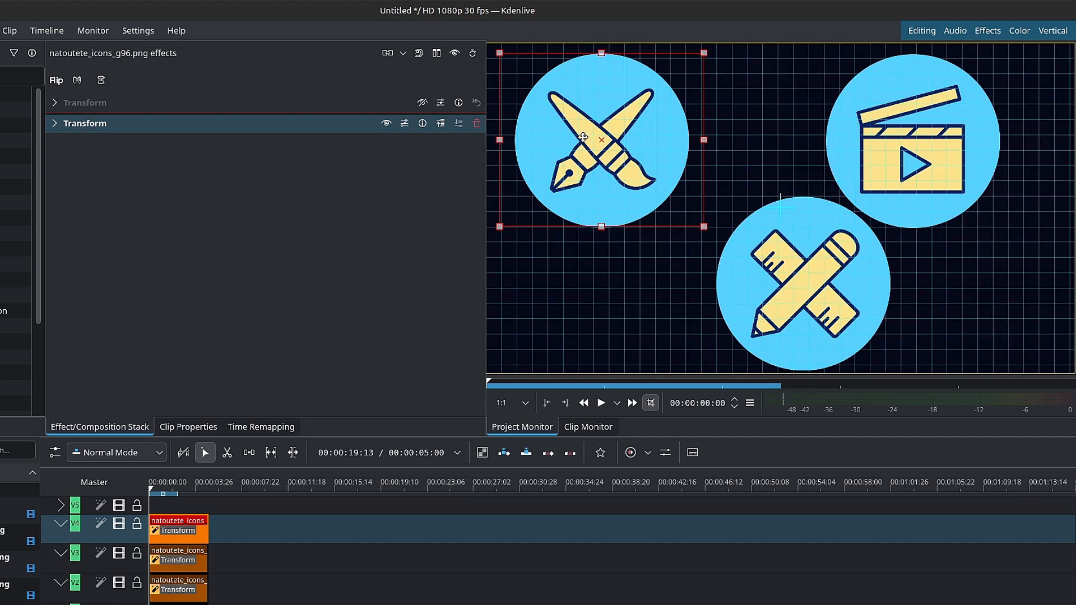
{"action": "left_click_drag", "start_coordinate": [601, 141], "coordinate": [632, 146]}
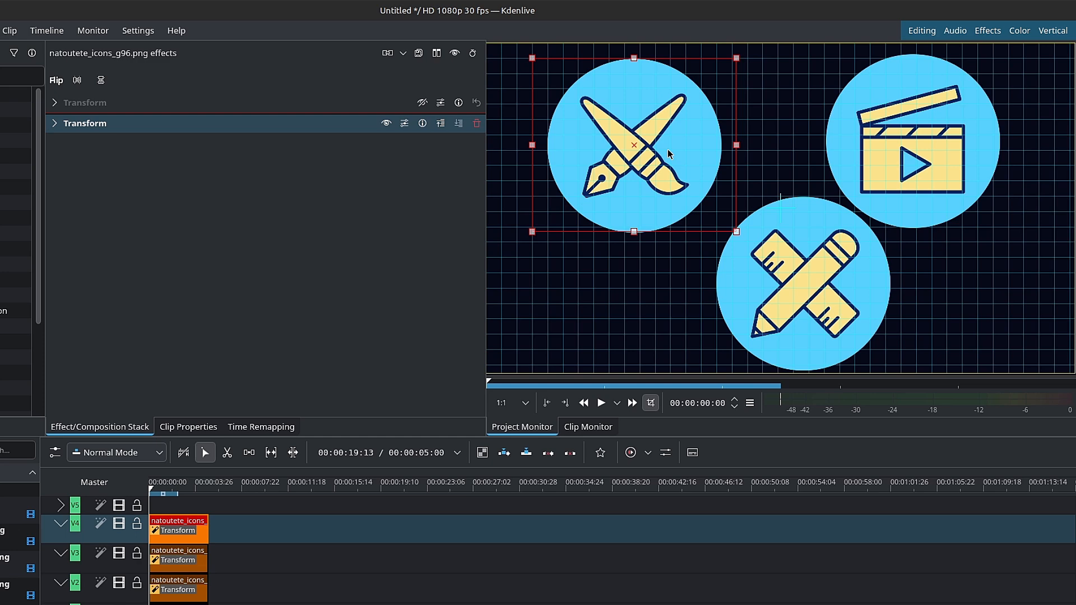
{"action": "left_click", "coordinate": [137, 30]}
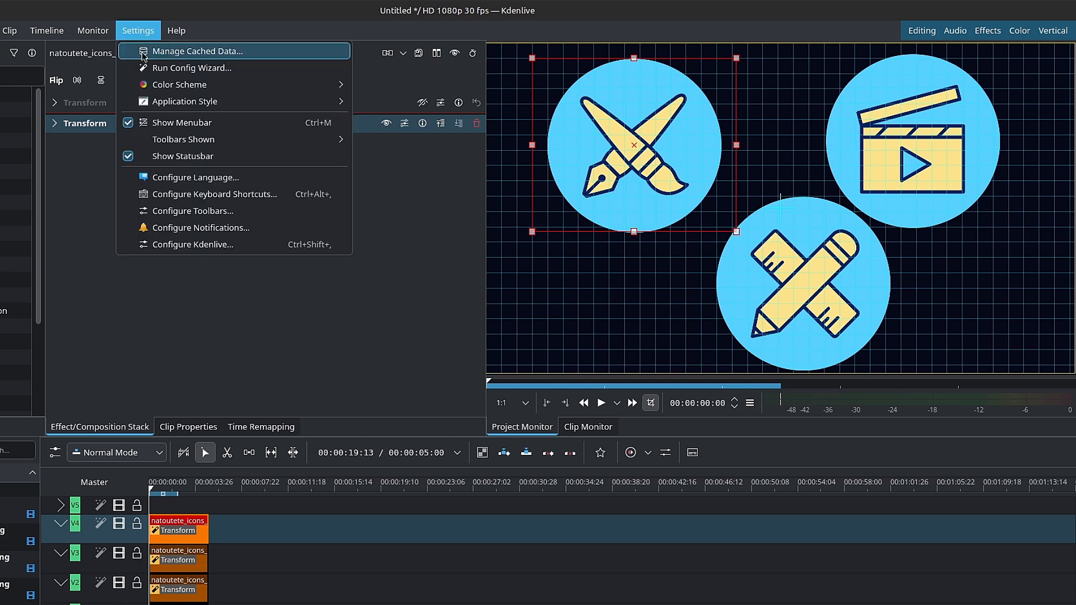
In Configure Kdenlive, change the monitor grid spacing to larger, coarser cells
{"action": "left_click", "coordinate": [191, 245]}
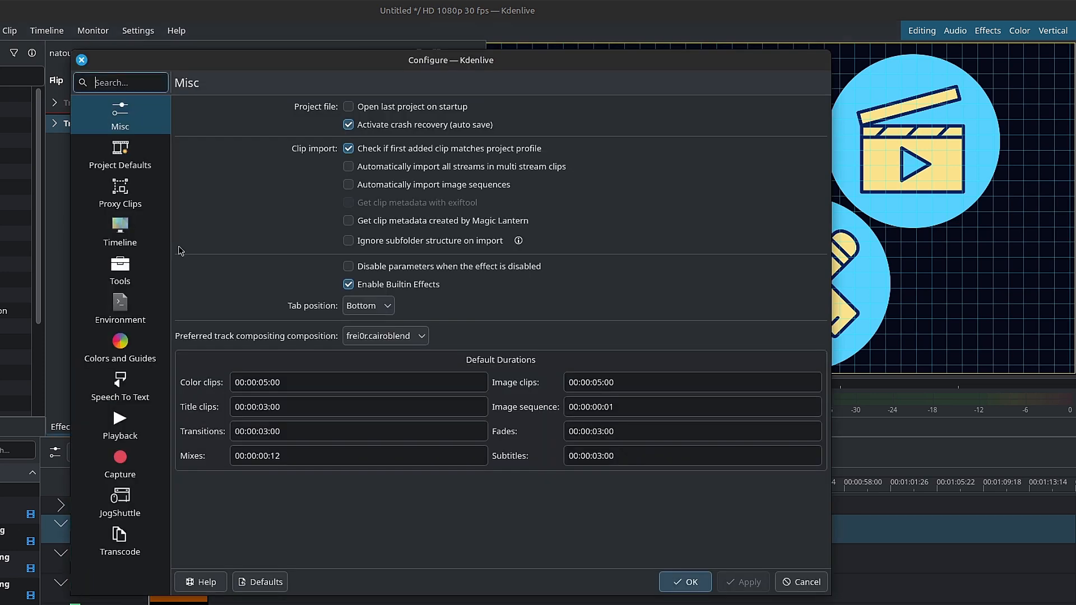
{"action": "left_click", "coordinate": [120, 347]}
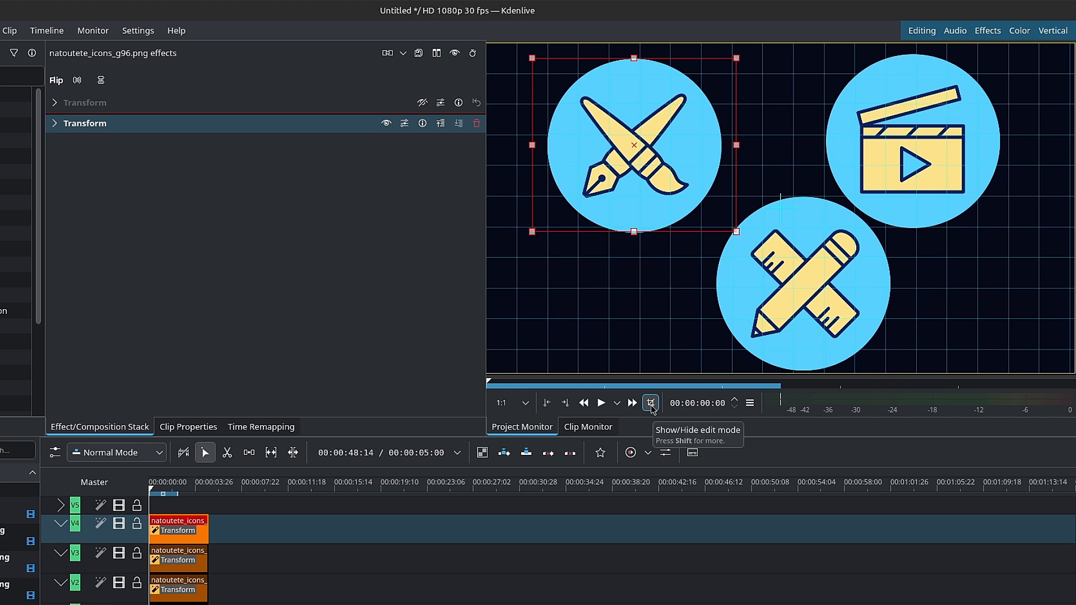
{"action": "mouse_move", "coordinate": [650, 408]}
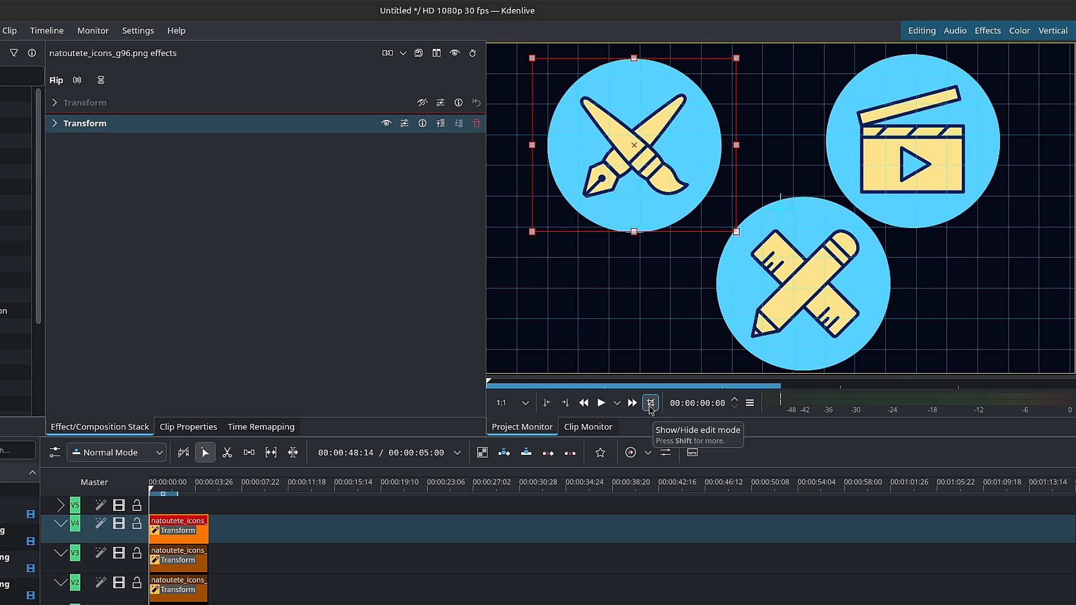
{"action": "mouse_move", "coordinate": [652, 410]}
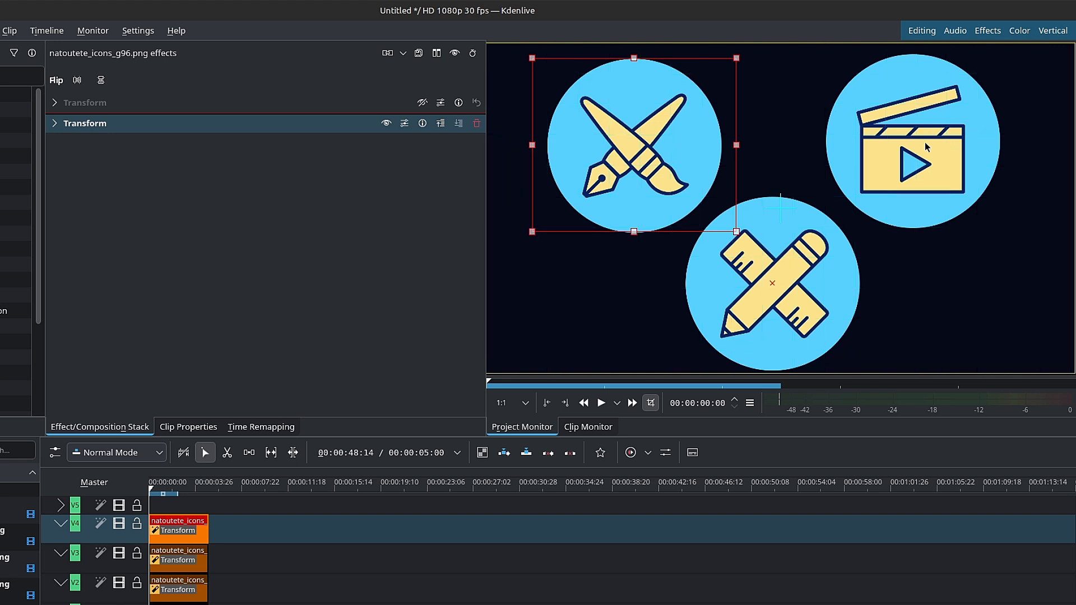
Load the clapperboard icon clip into the monitor for preview
{"action": "left_click", "coordinate": [912, 158]}
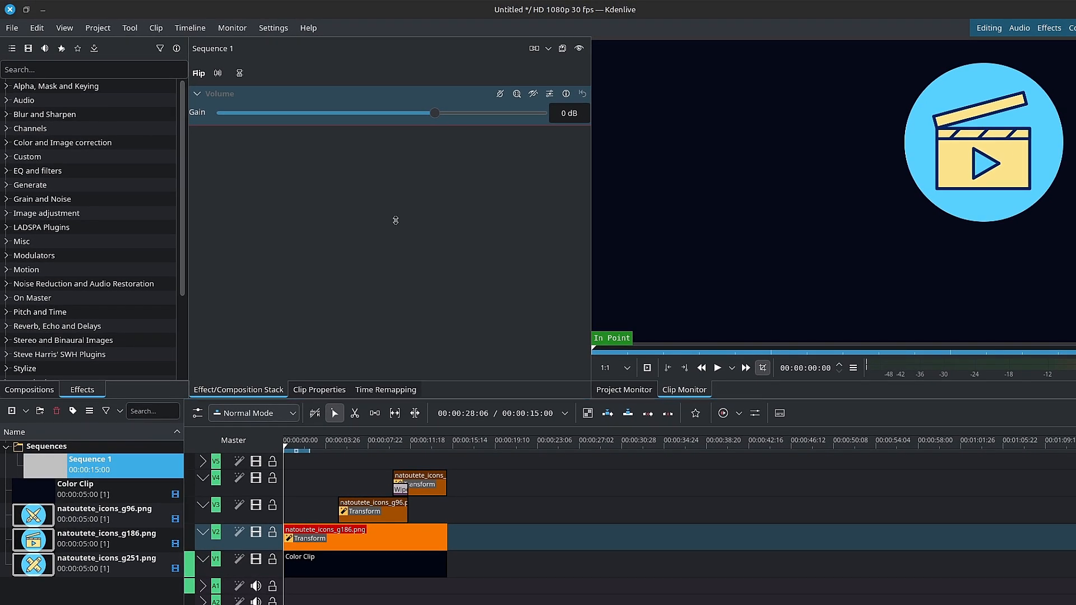
Add Sequence 2 with default tracks via Project > Add Sequence and place Sequence 1 inside it
{"action": "left_click", "coordinate": [102, 27]}
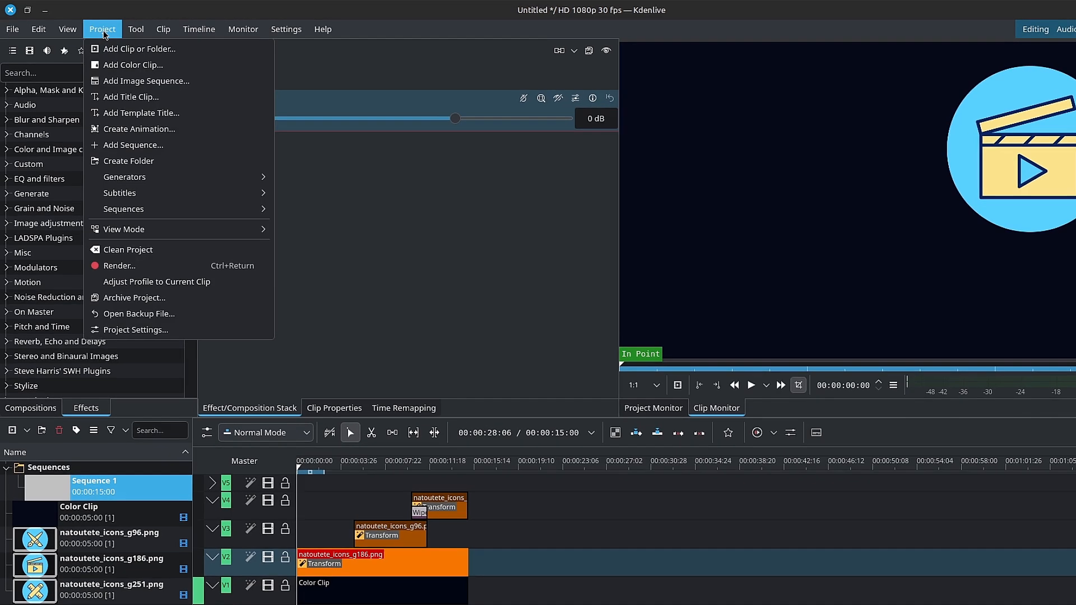
{"action": "mouse_move", "coordinate": [145, 144]}
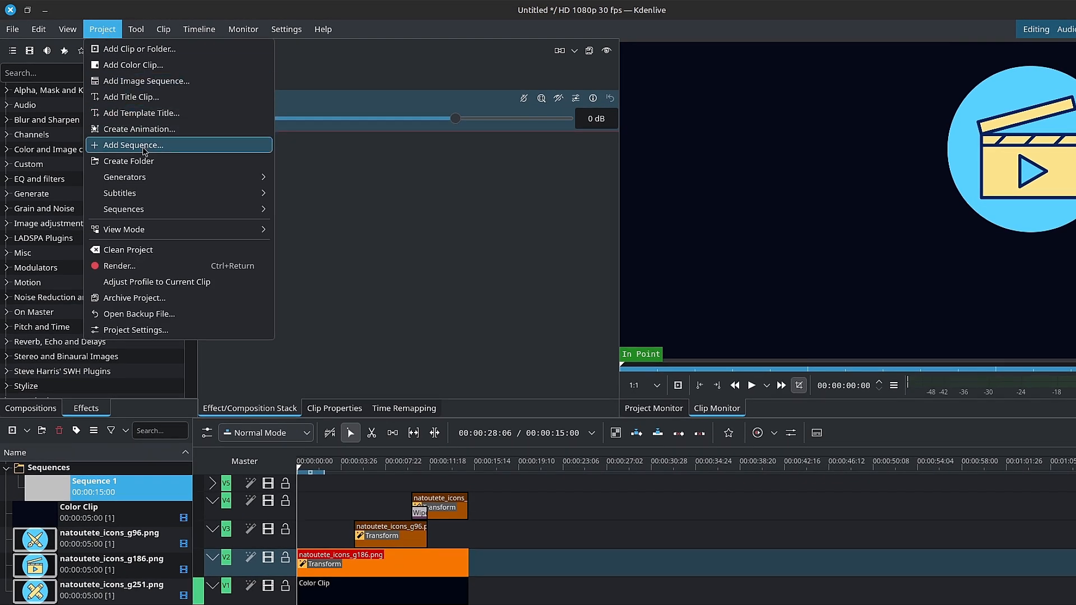
{"action": "left_click", "coordinate": [132, 145]}
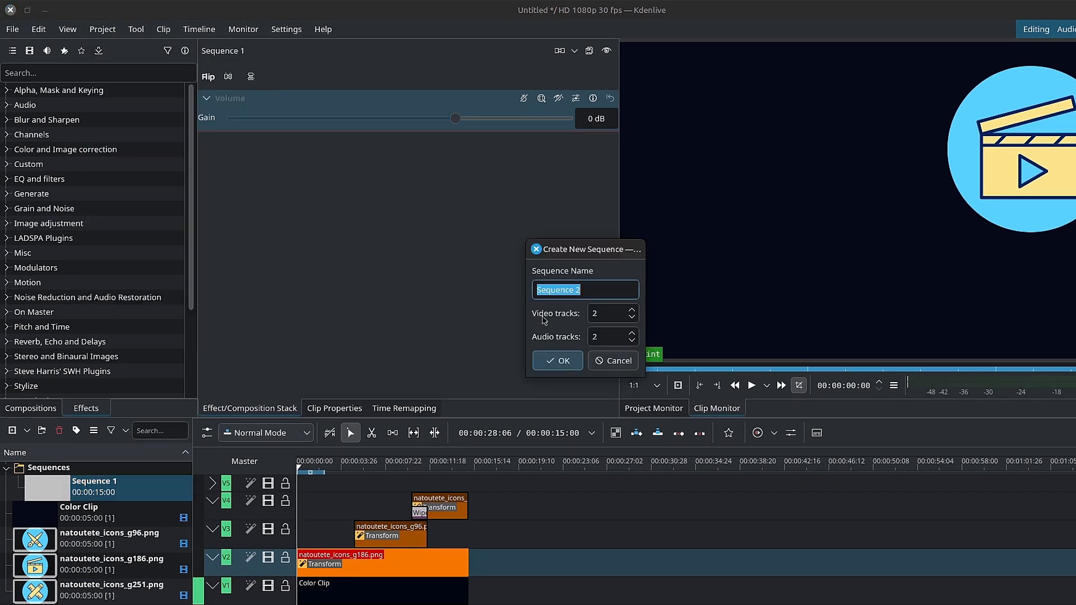
{"action": "left_click", "coordinate": [557, 360]}
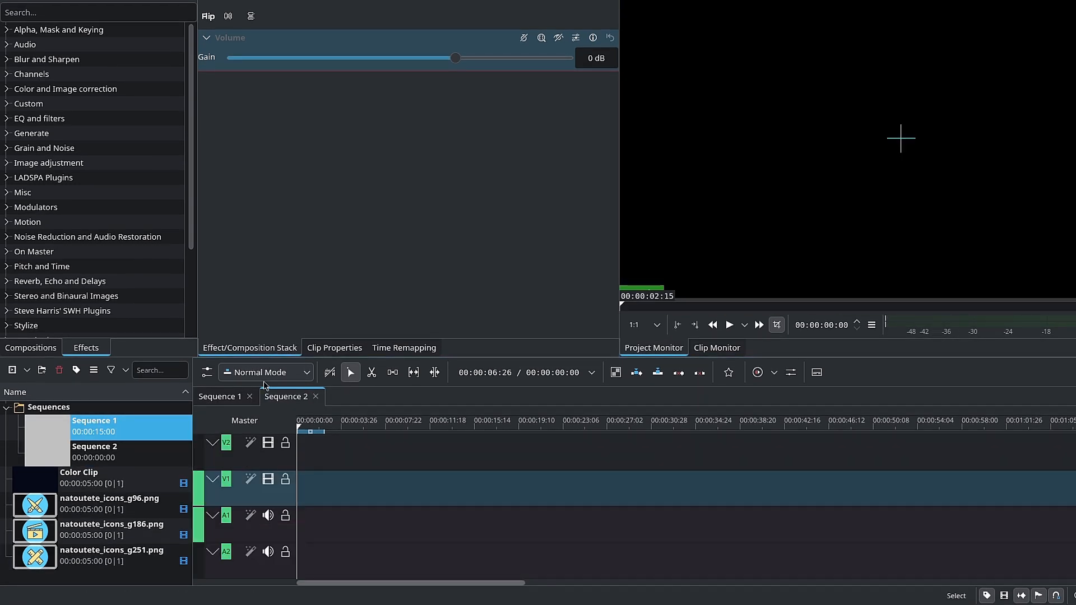
{"action": "left_click", "coordinate": [94, 451]}
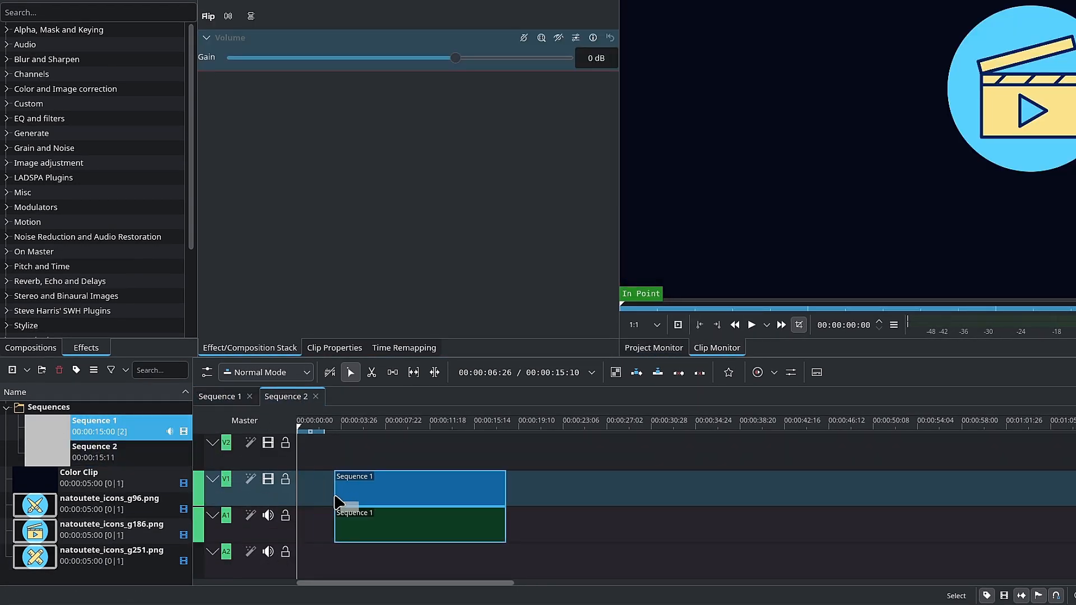
{"action": "left_click", "coordinate": [220, 397]}
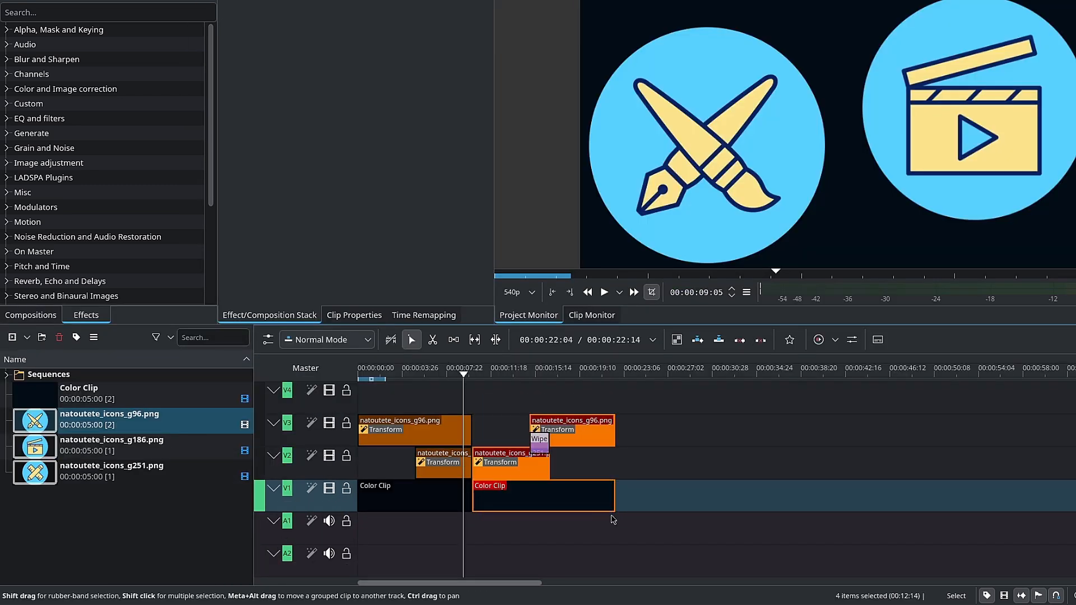
Create Sequence 2 from the selected clips using Create Sequence from Selection
{"action": "right_click", "coordinate": [507, 471]}
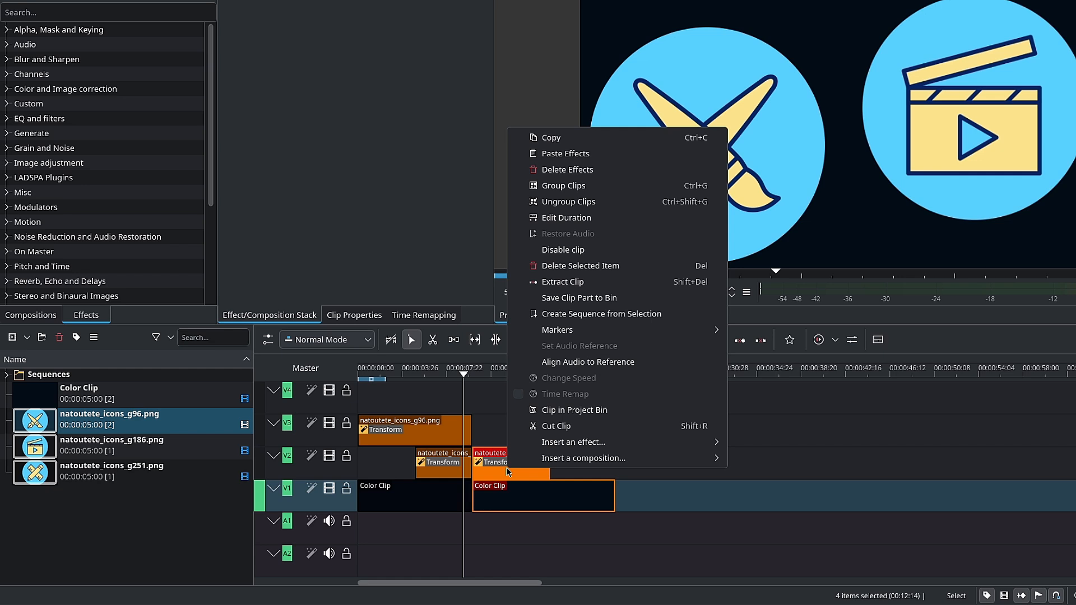
{"action": "left_click", "coordinate": [603, 314]}
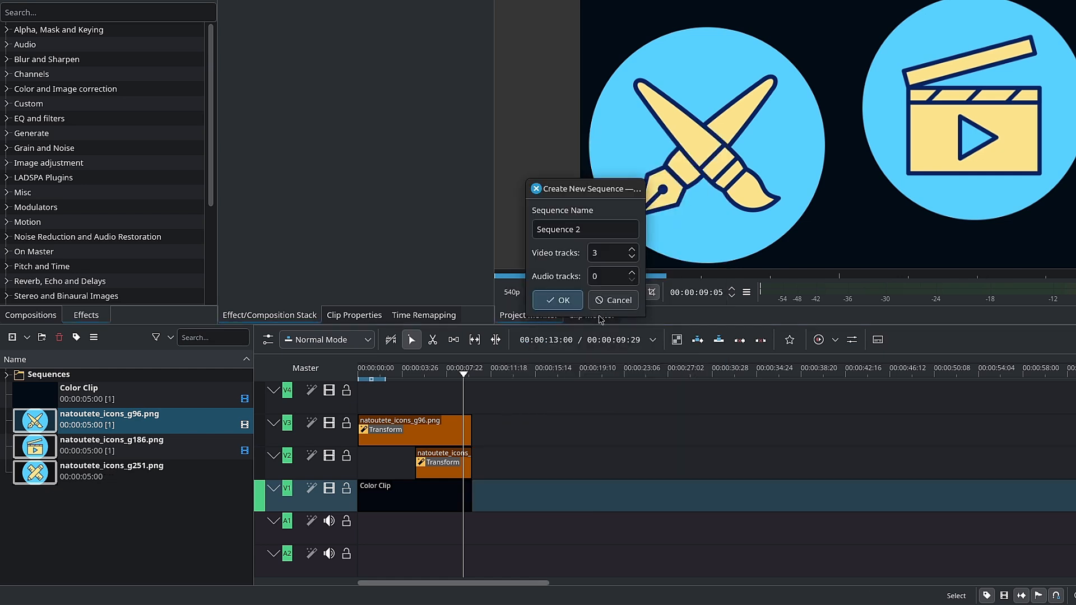
{"action": "left_click", "coordinate": [557, 300]}
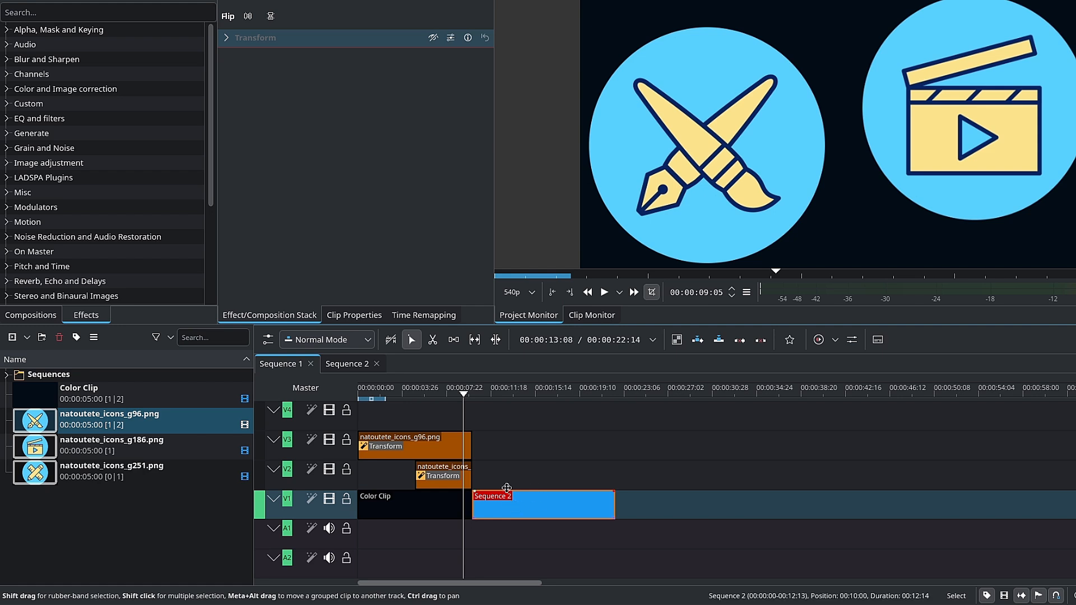
Look inside the nested Sequence 2 clip, then return to the Sequence 1 timeline
{"action": "left_click", "coordinate": [556, 395]}
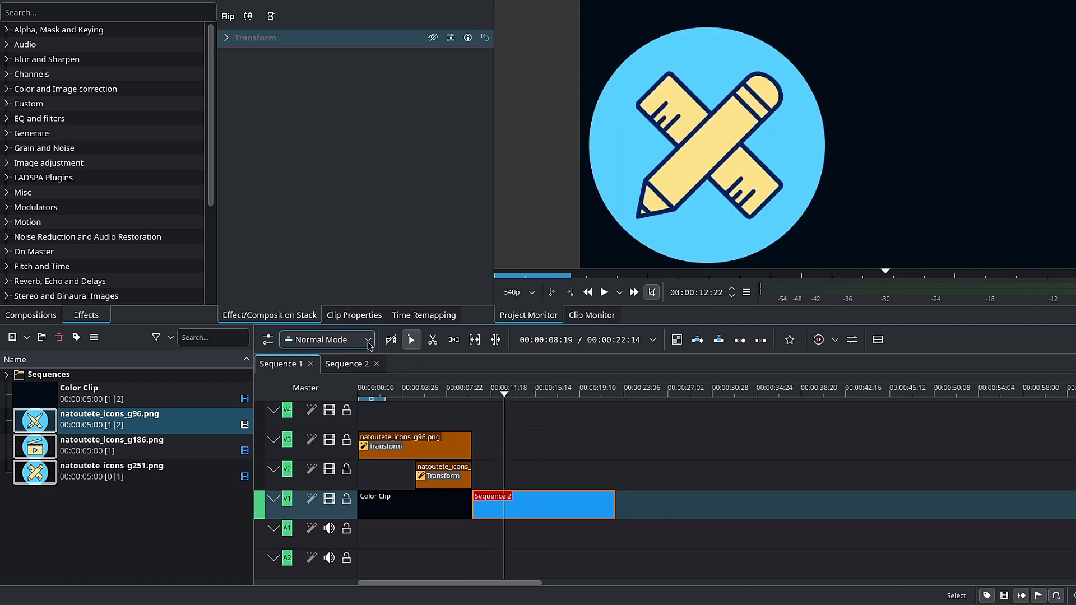
{"action": "left_click", "coordinate": [347, 364]}
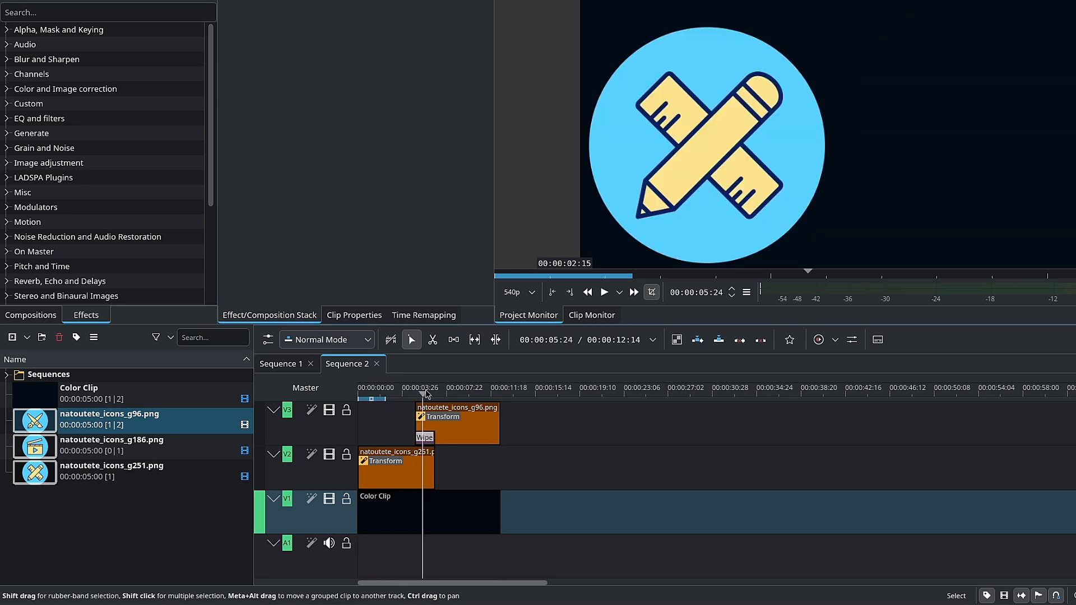
{"action": "left_click", "coordinate": [387, 386]}
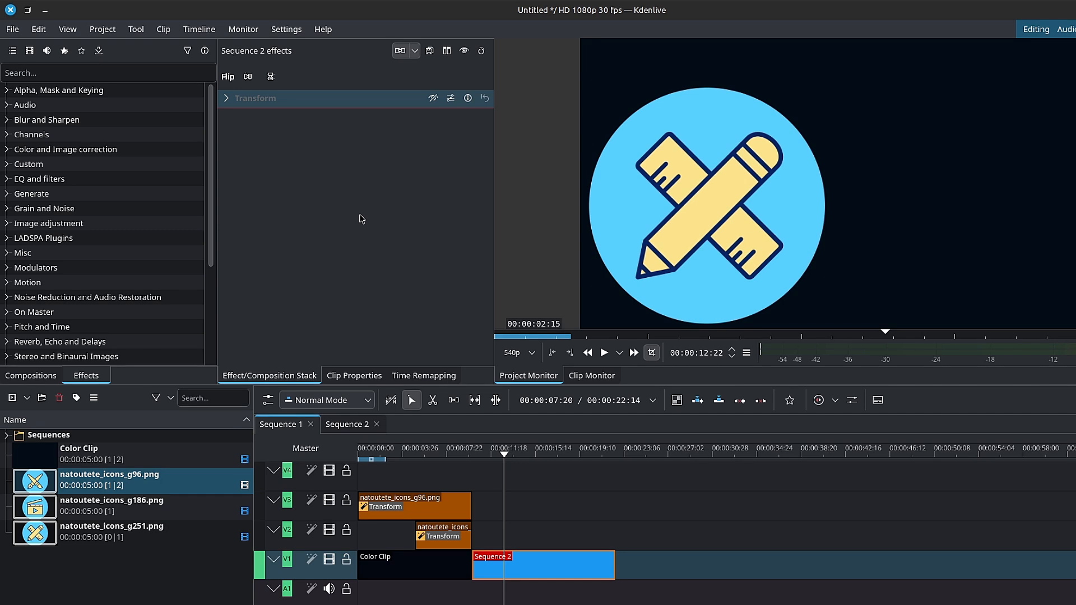
Bring up Configure Keyboard Shortcuts from the Settings menu
{"action": "left_click", "coordinate": [286, 29]}
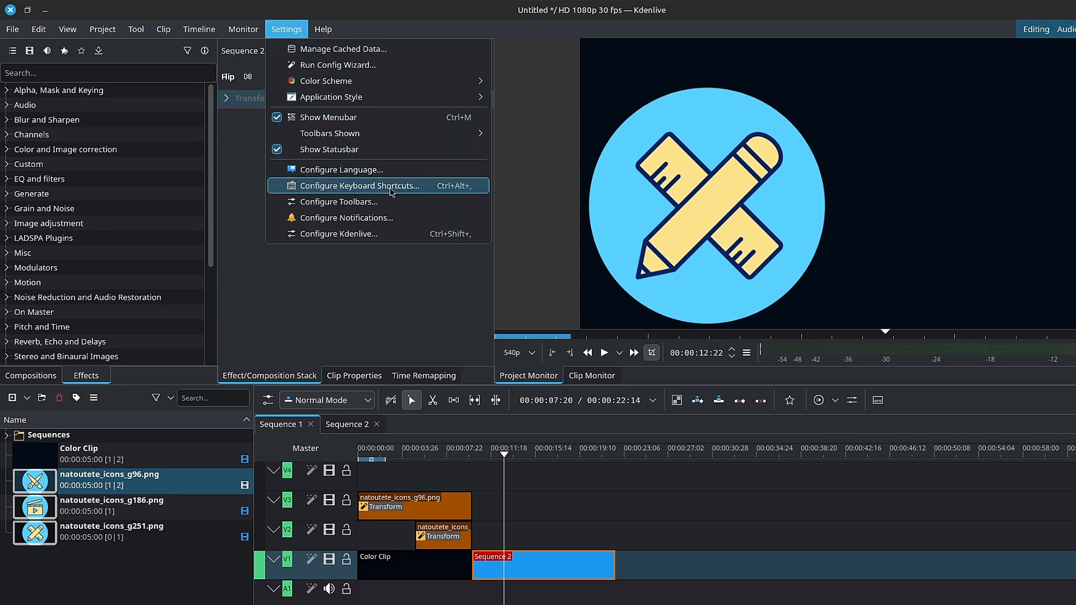
{"action": "left_click", "coordinate": [360, 185]}
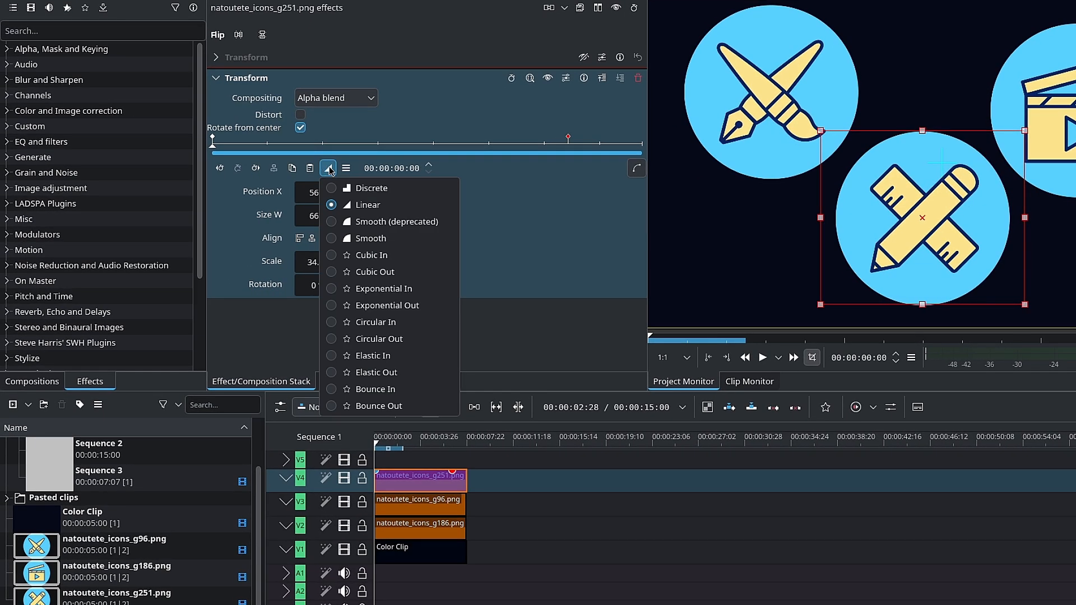
{"action": "mouse_move", "coordinate": [371, 254]}
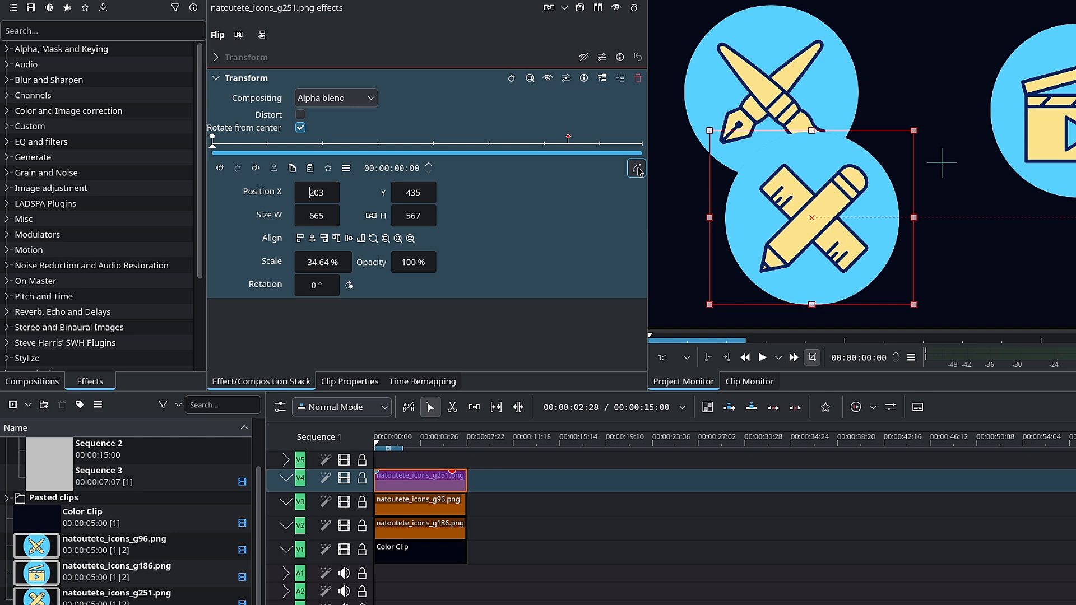
Show the Transform keyframe curves and inspect the eased X position curve from 107 to 1219
{"action": "left_click", "coordinate": [636, 168]}
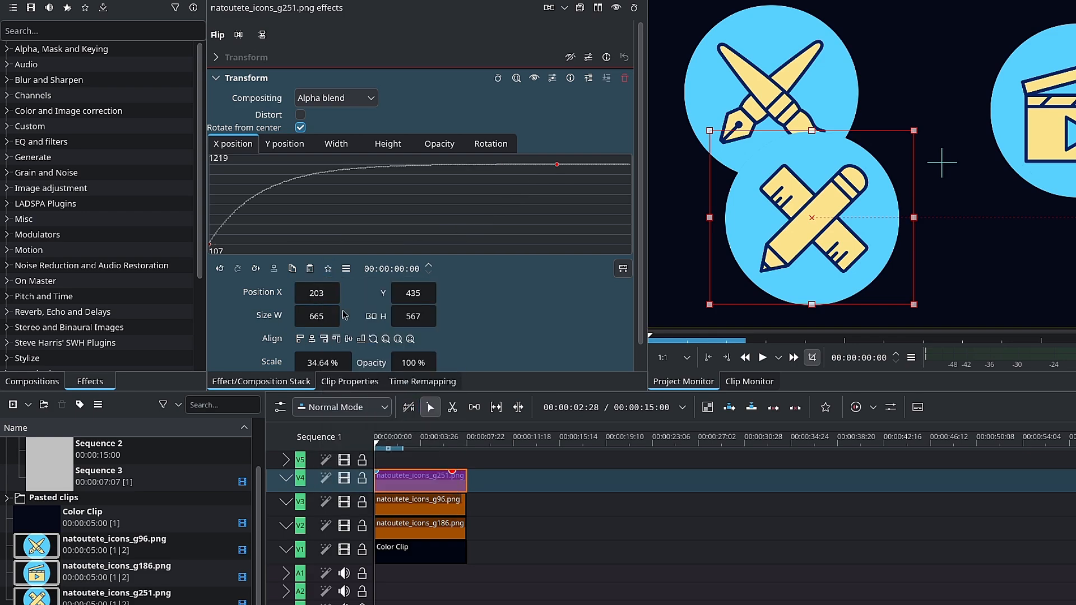
{"action": "left_click", "coordinate": [328, 268]}
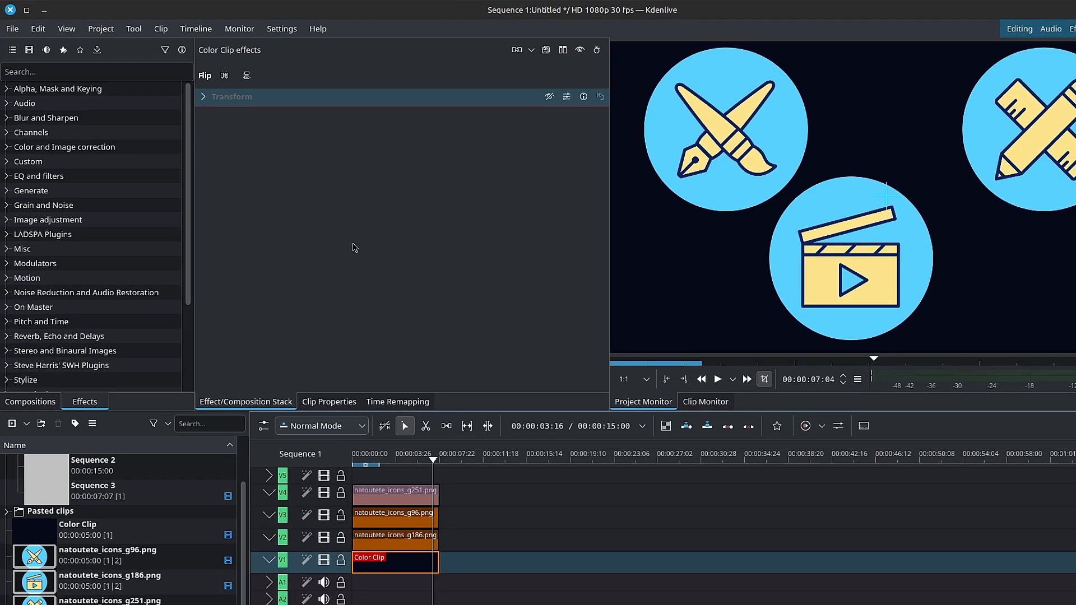
Enable the Online Resources panel, choose Pexels Video and acknowledge the imported coffee clip
{"action": "left_click", "coordinate": [67, 28]}
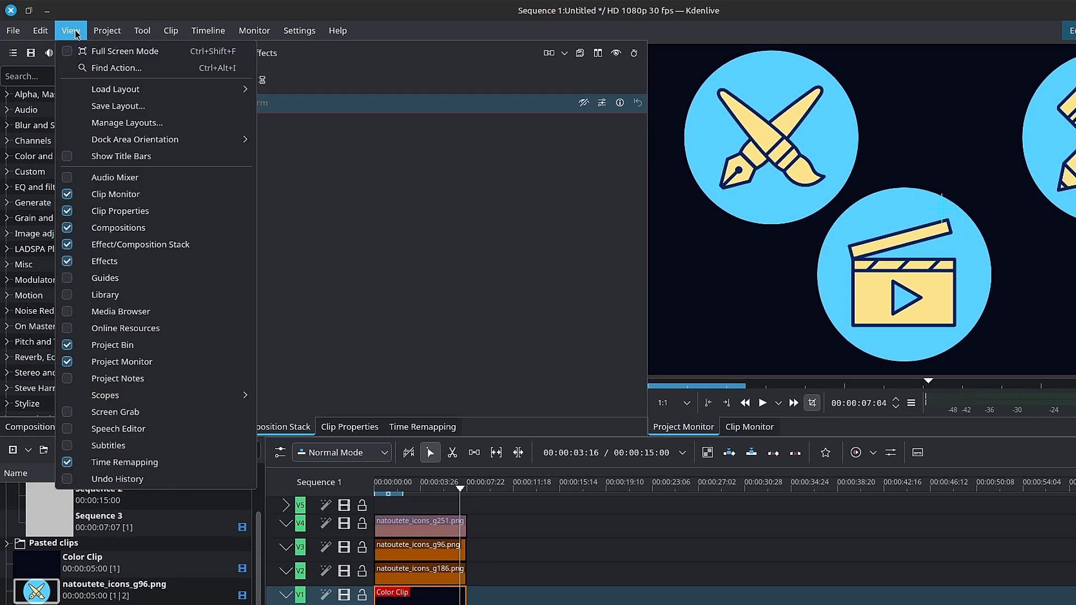
{"action": "mouse_move", "coordinate": [112, 344]}
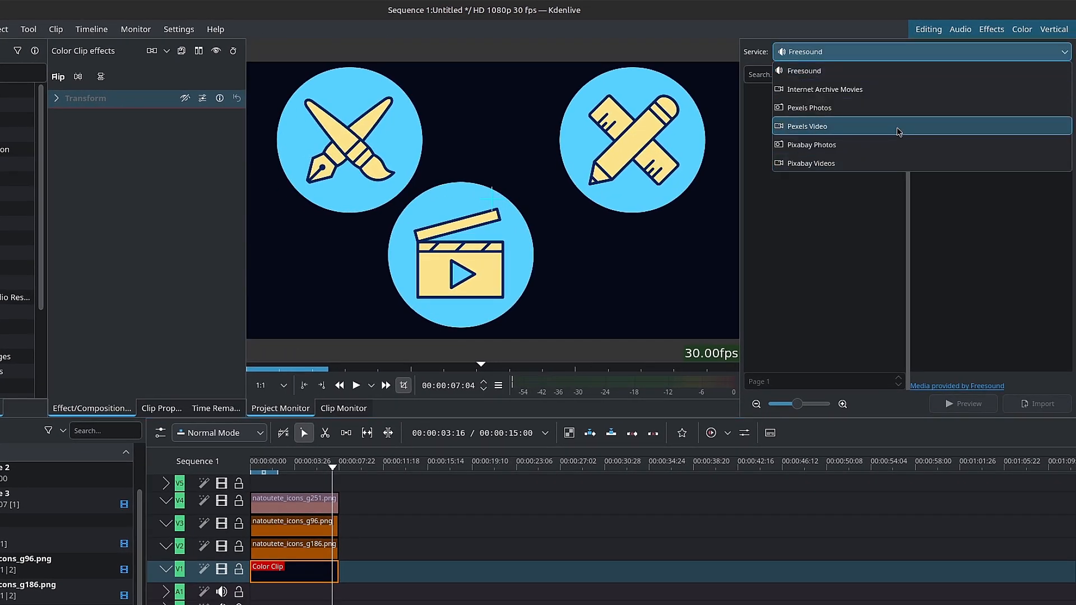
{"action": "left_click", "coordinate": [806, 125]}
{"action": "type", "text": "coffee"}
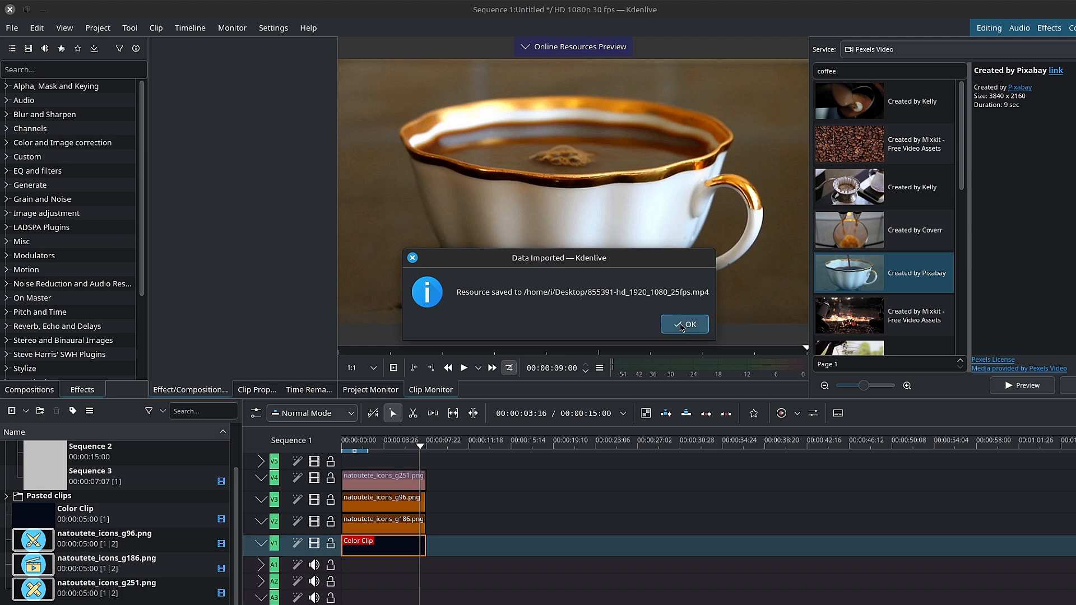
{"action": "left_click", "coordinate": [684, 324]}
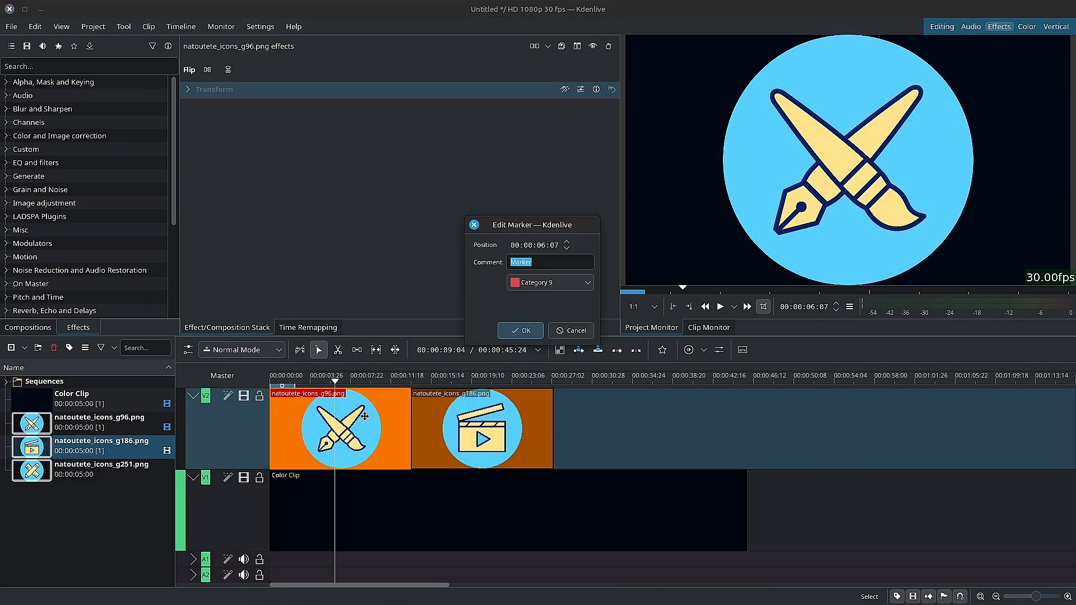
Name the two timeline guides 'Guide 1' and 'Guide 2'
{"action": "type", "text": "Guide 1"}
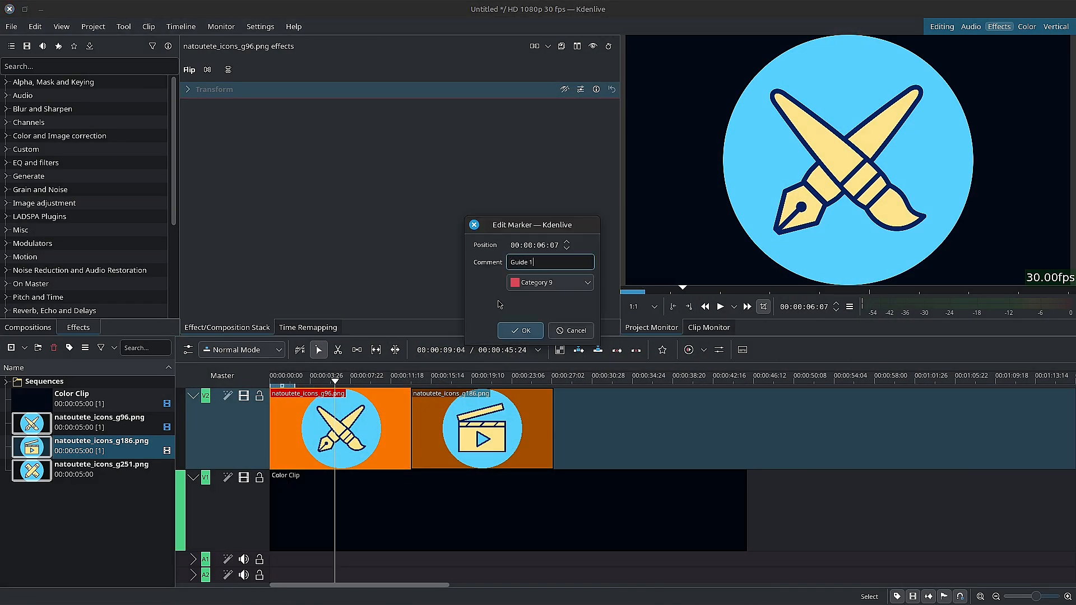
{"action": "left_click", "coordinate": [180, 26]}
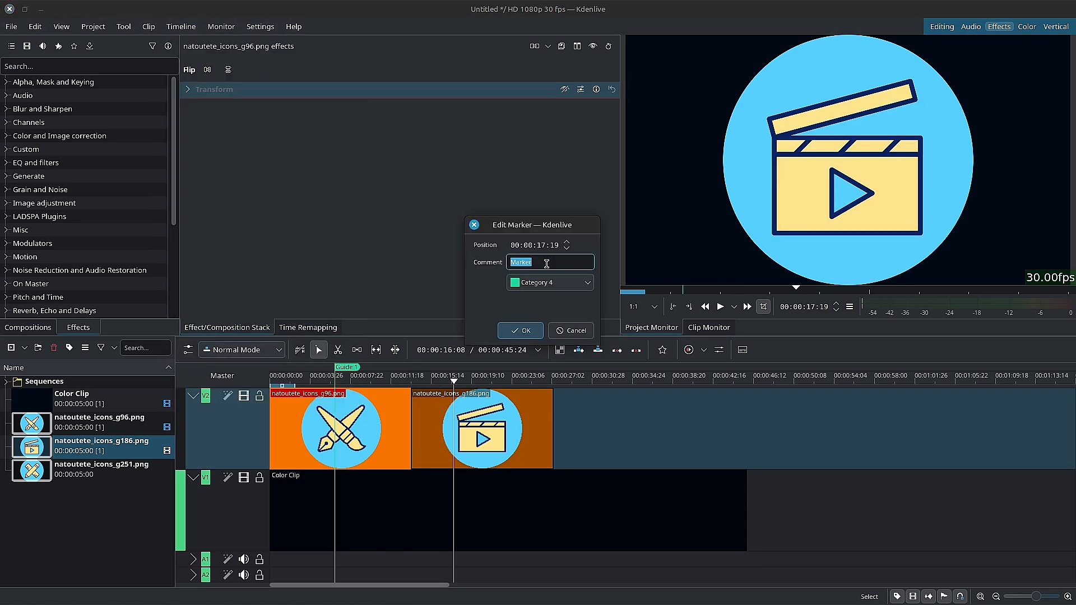
{"action": "type", "text": "Guide 2"}
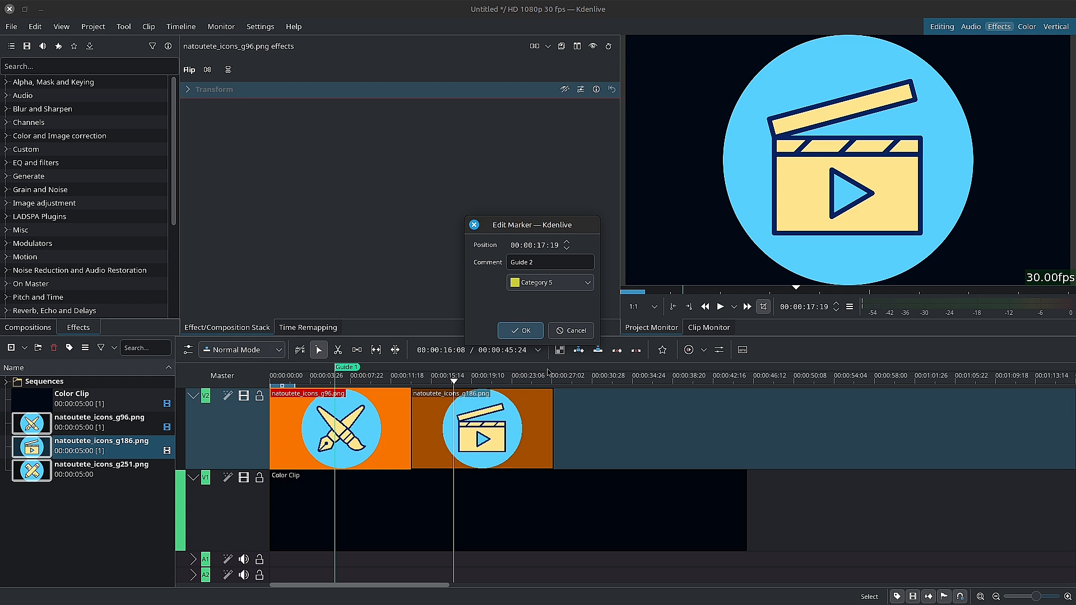
{"action": "left_click", "coordinate": [519, 330]}
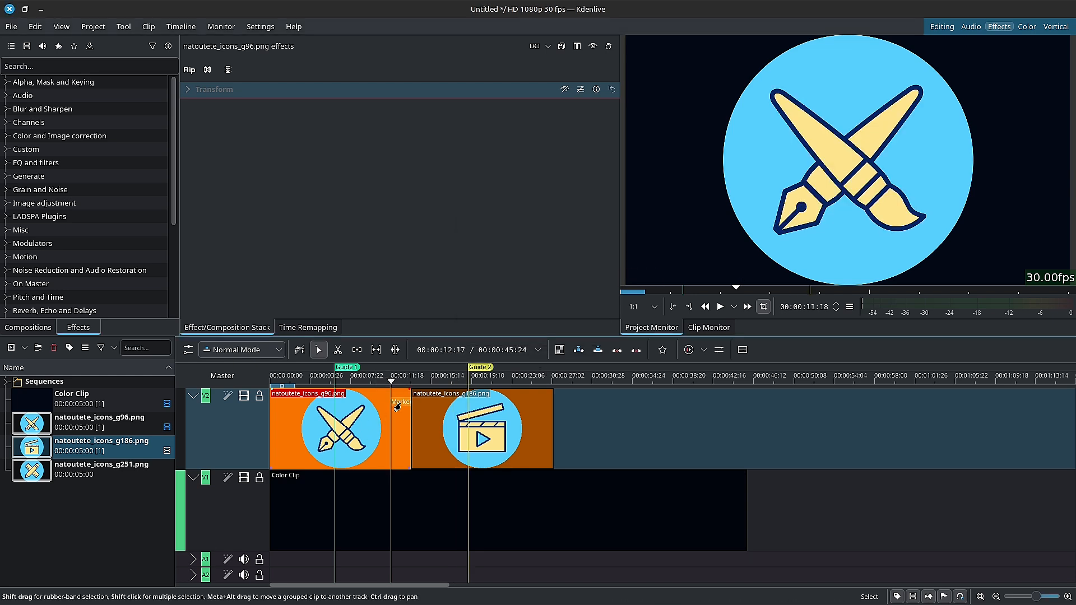
Edit the paint-brush clip's marker and adjust its position
{"action": "double_click", "coordinate": [401, 401]}
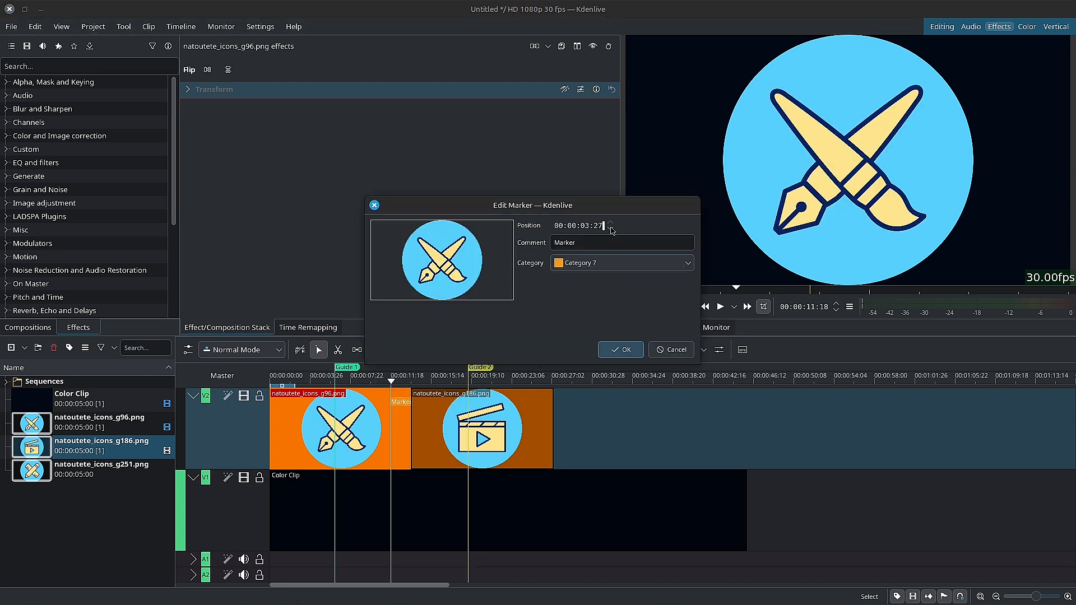
{"action": "left_click", "coordinate": [620, 350]}
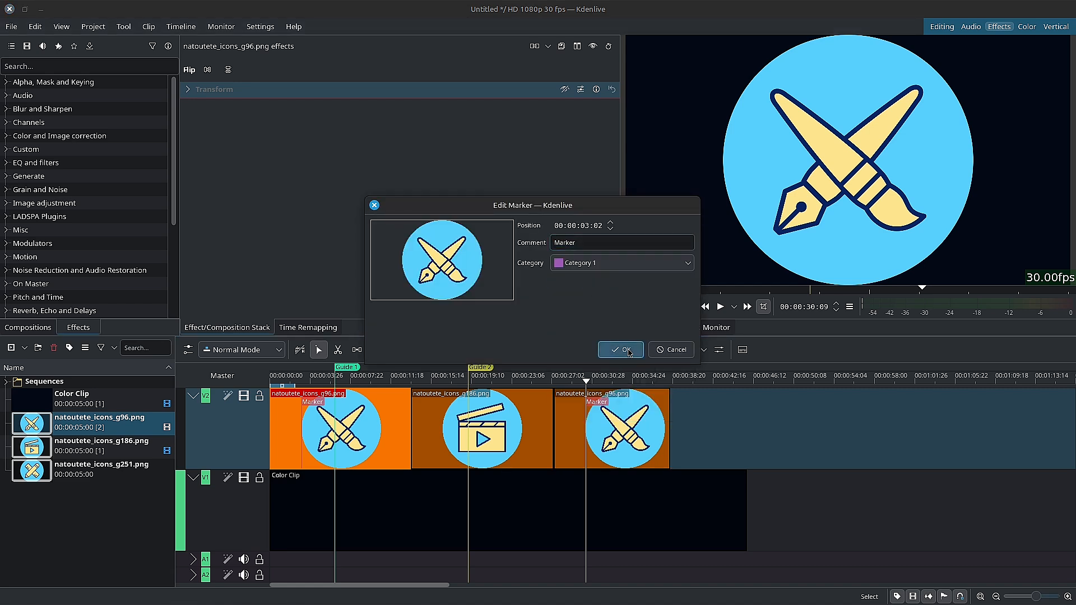
Confirm the marker settings, remove the duplicated clip and select the paint-brush clip
{"action": "left_click", "coordinate": [620, 350]}
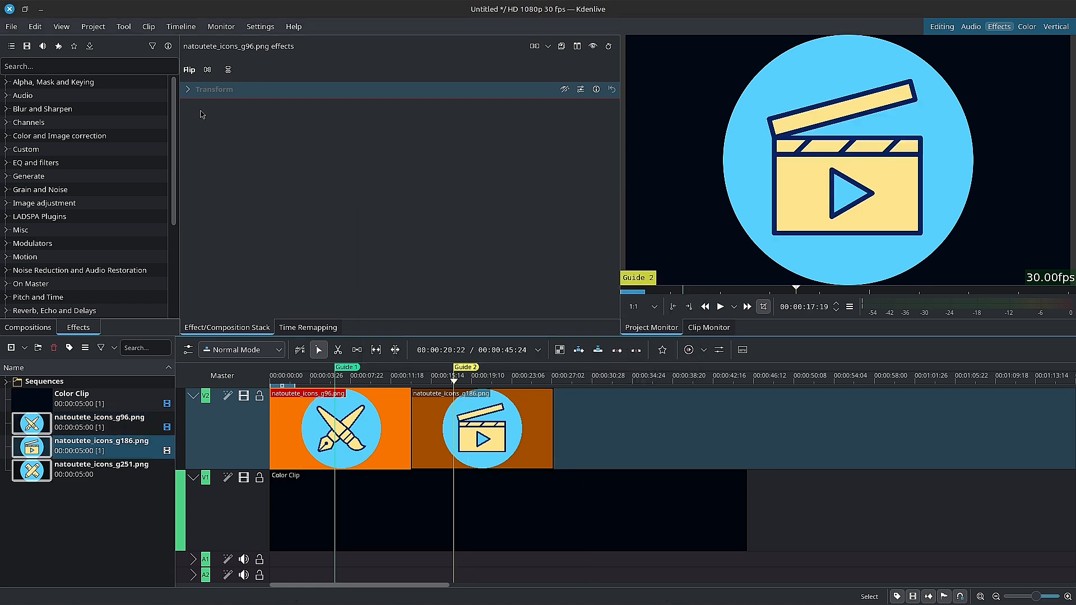
{"action": "left_click", "coordinate": [181, 26]}
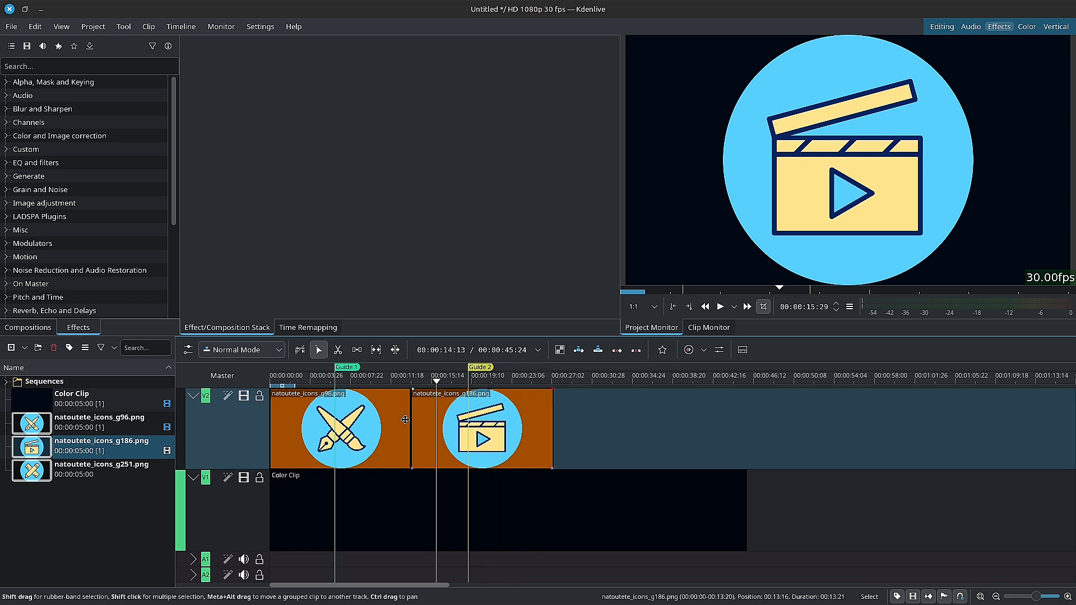
{"action": "left_click", "coordinate": [329, 430]}
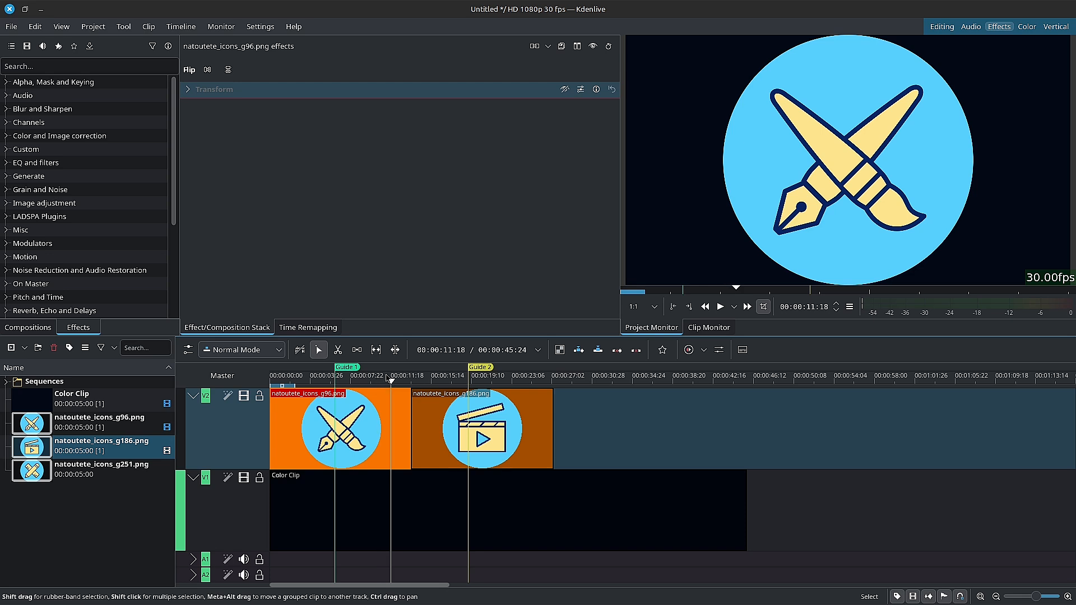
{"action": "left_click", "coordinate": [179, 26]}
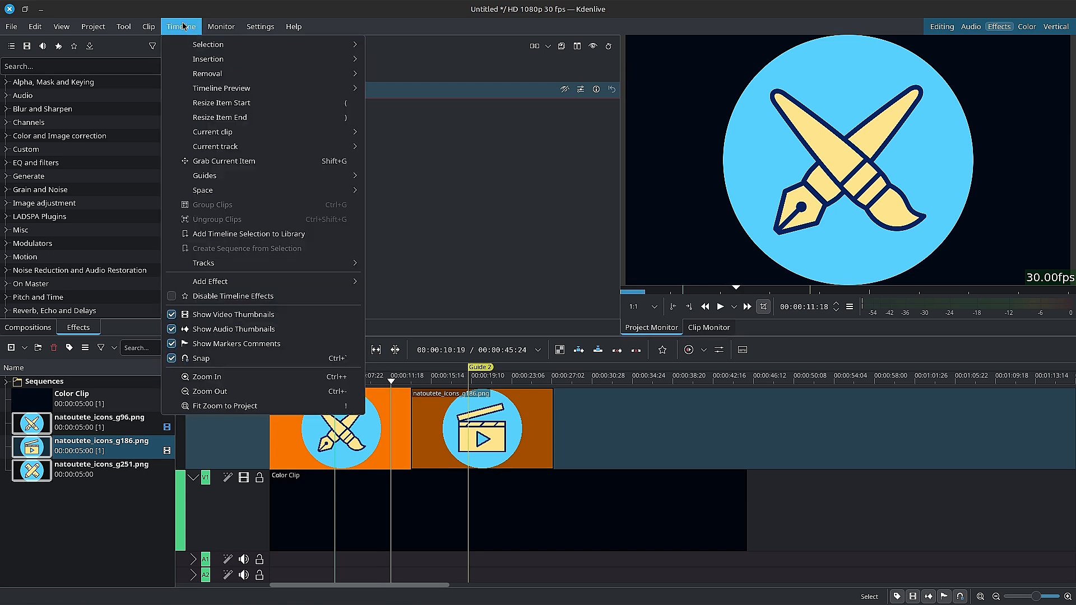
{"action": "mouse_move", "coordinate": [204, 175]}
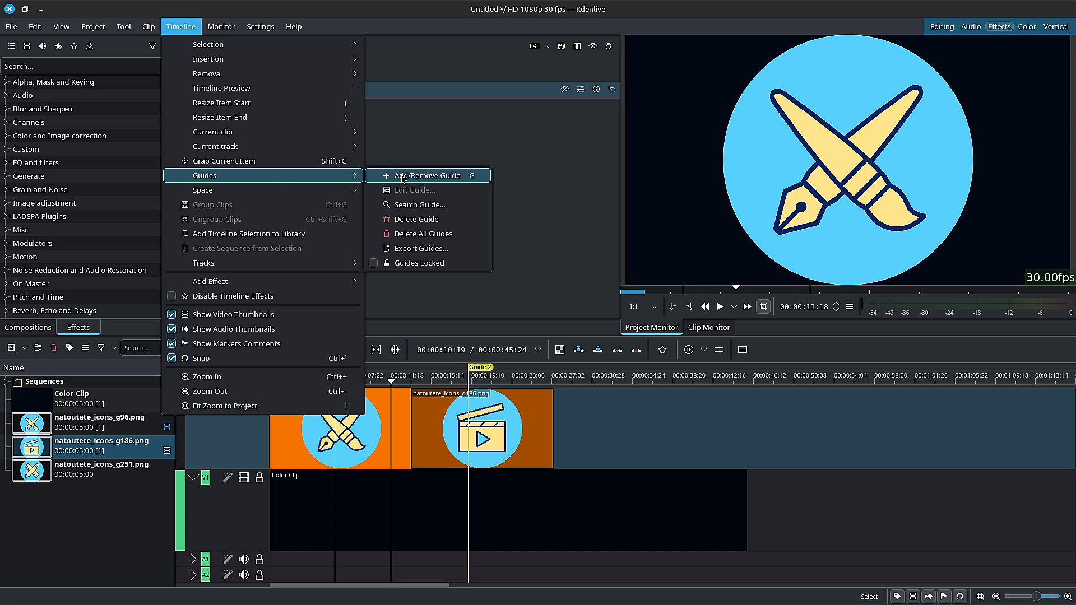
{"action": "mouse_move", "coordinate": [451, 196]}
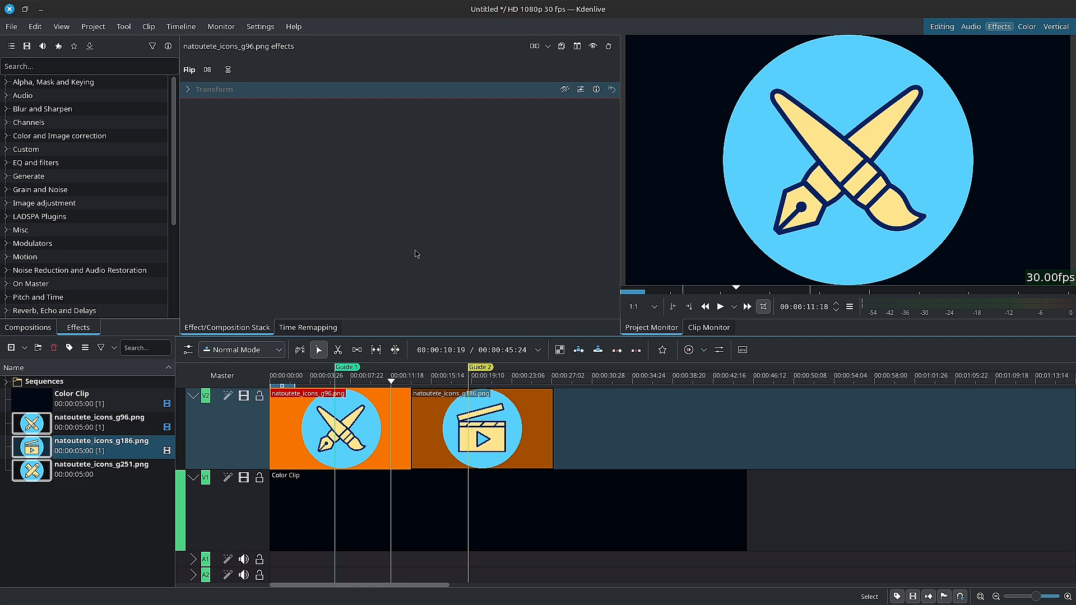
{"action": "left_click", "coordinate": [148, 26]}
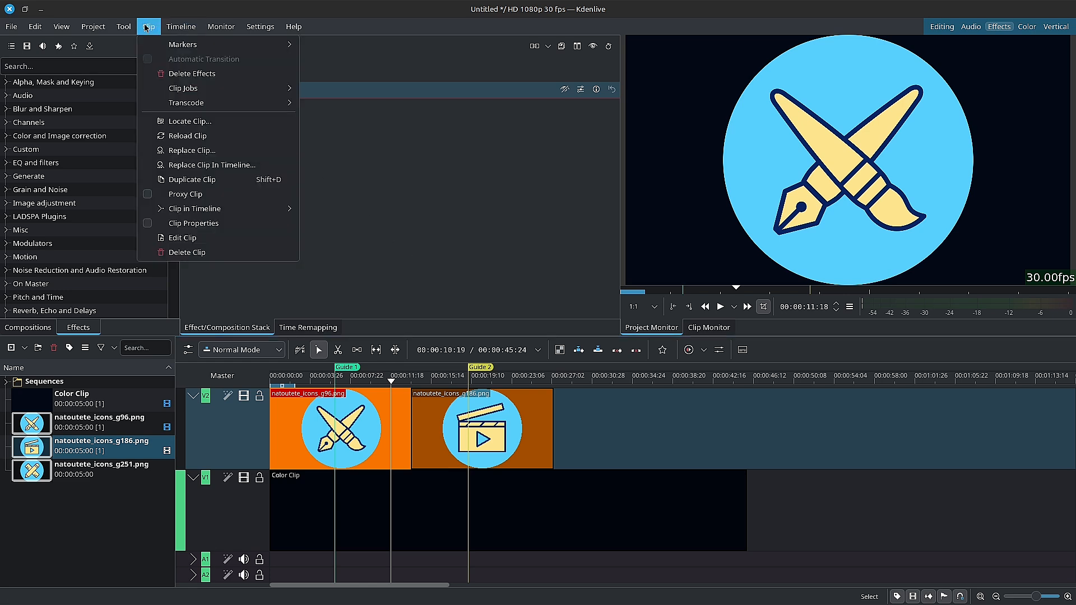
{"action": "mouse_move", "coordinate": [159, 42]}
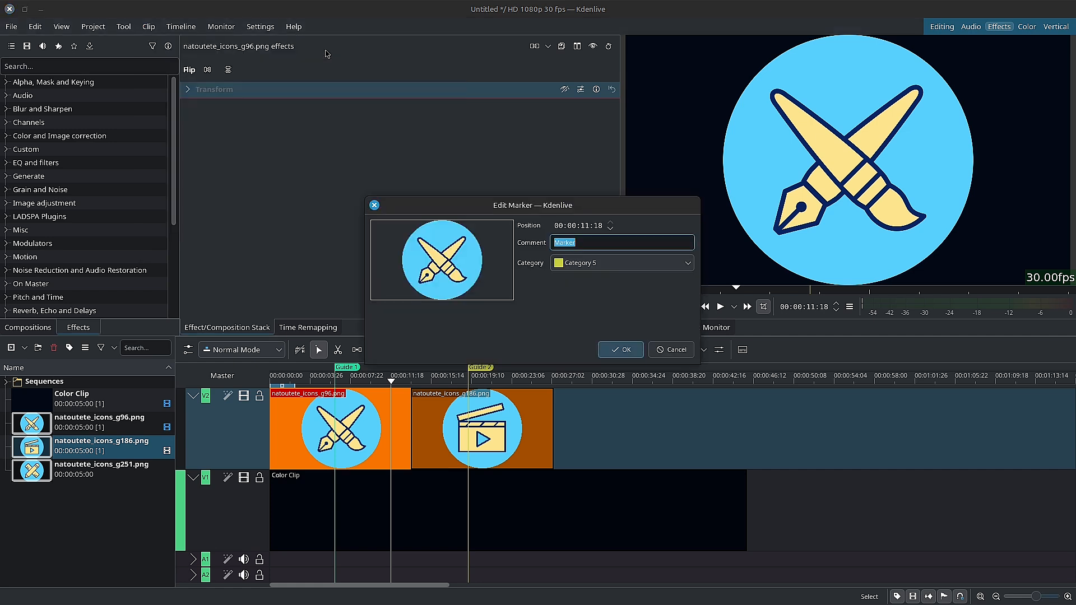
{"action": "left_click", "coordinate": [621, 262]}
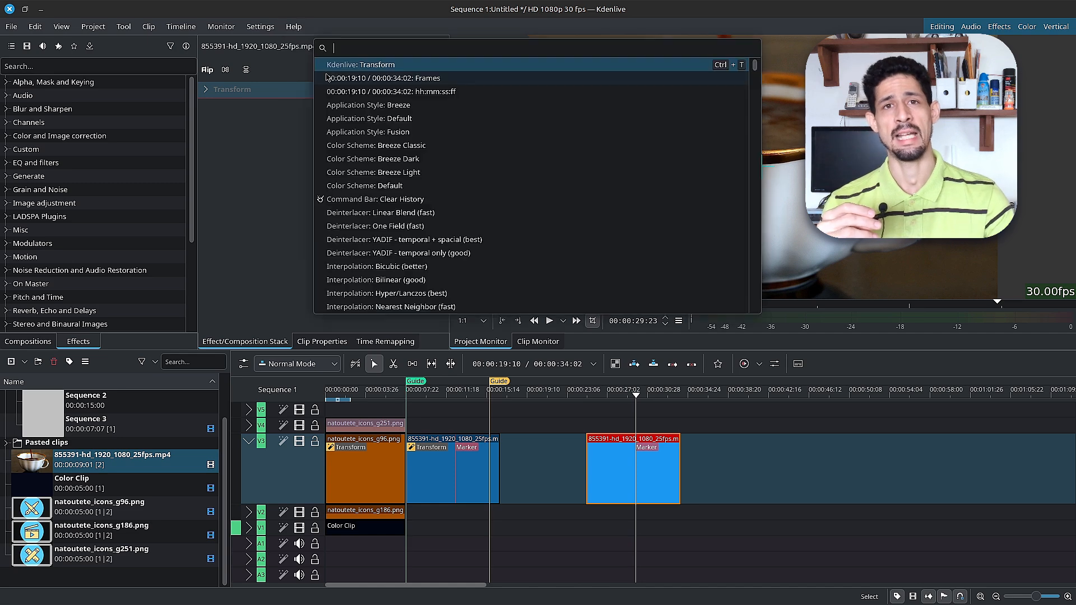
Review the Transform effect on the coffee clip, collapsing and re-expanding its settings
{"action": "type", "text": "trans"}
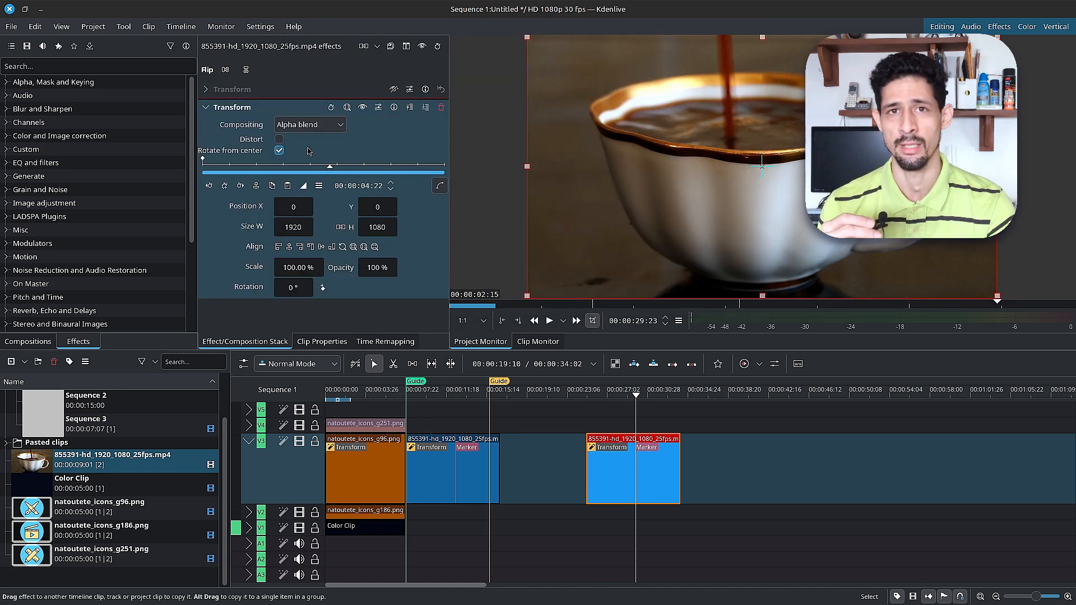
{"action": "left_click", "coordinate": [206, 107]}
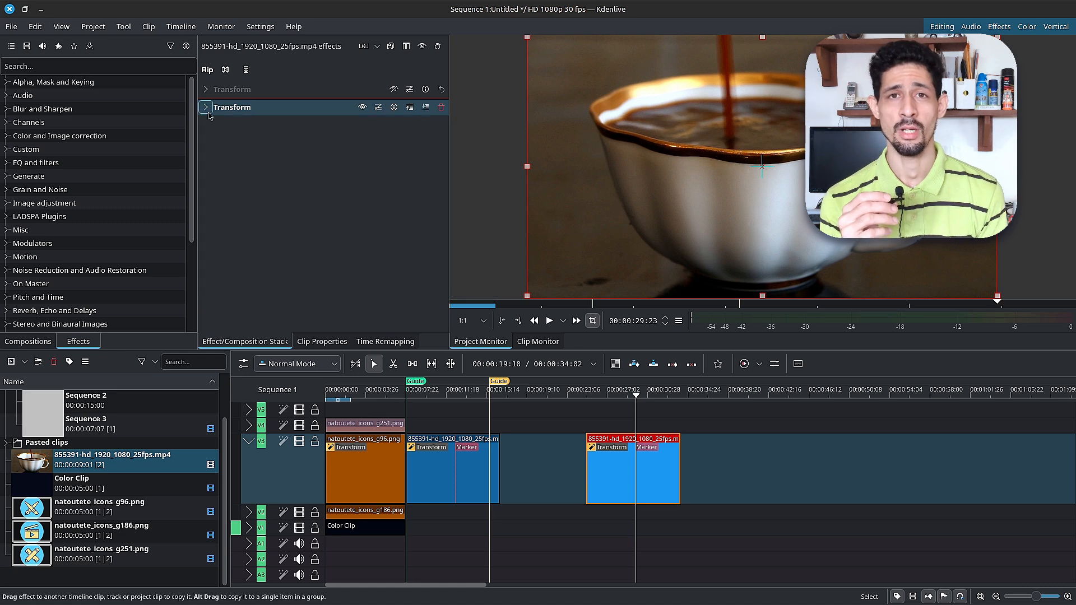
{"action": "left_click", "coordinate": [293, 26]}
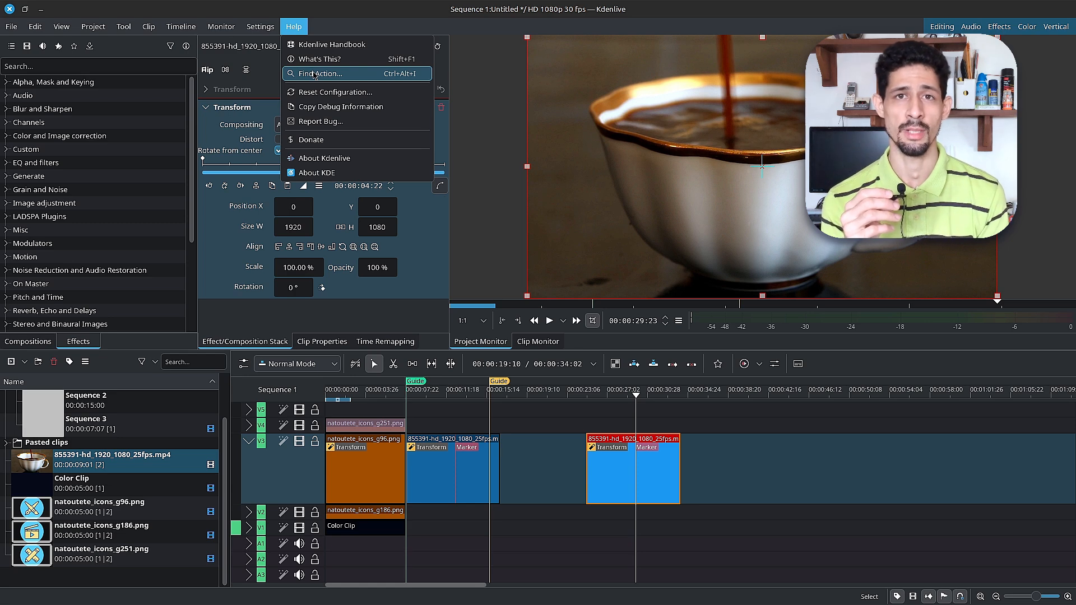
Add a Hue shift effect to the clip via Find Action, searching 'hue'
{"action": "left_click", "coordinate": [319, 74]}
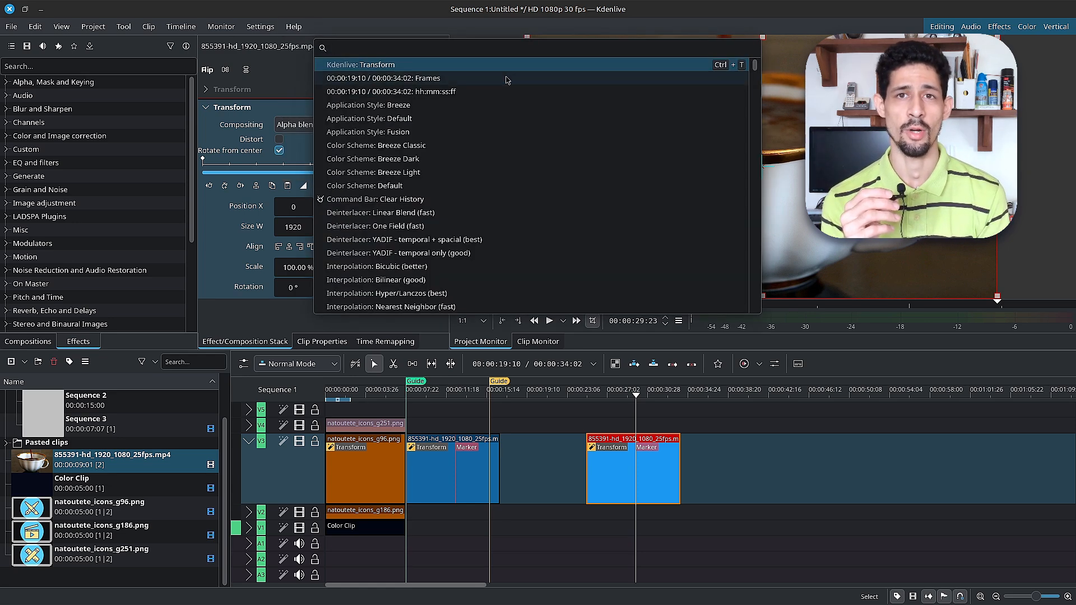
{"action": "type", "text": "hue"}
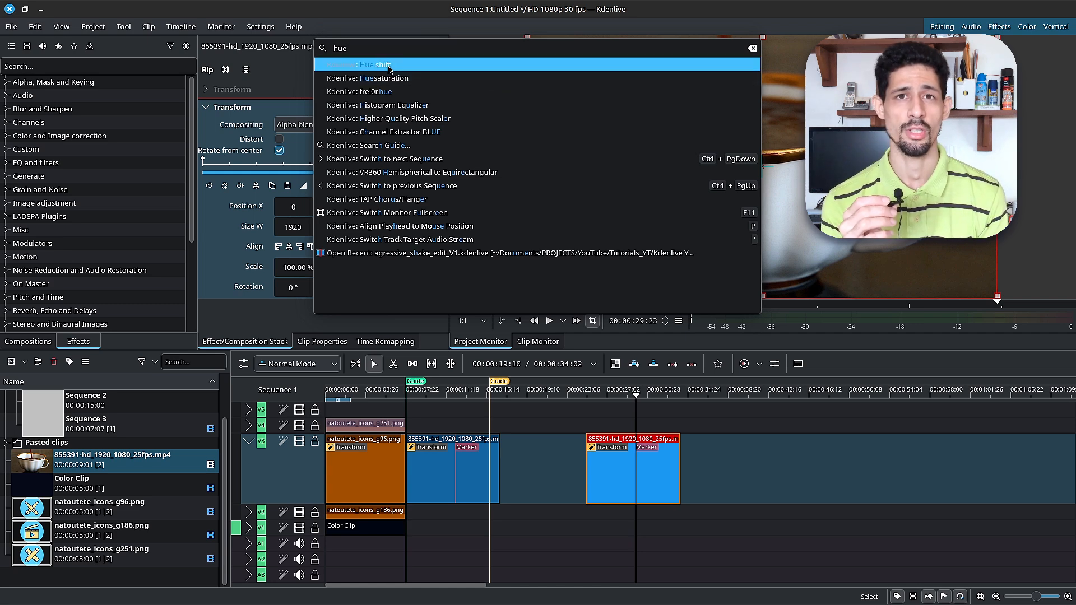
{"action": "left_click", "coordinate": [365, 65]}
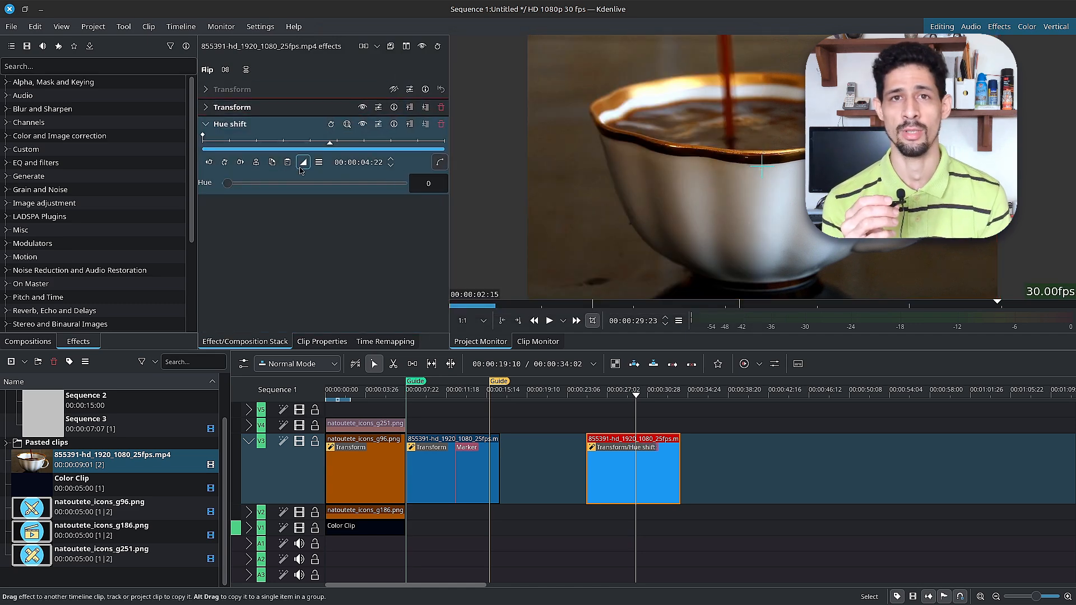